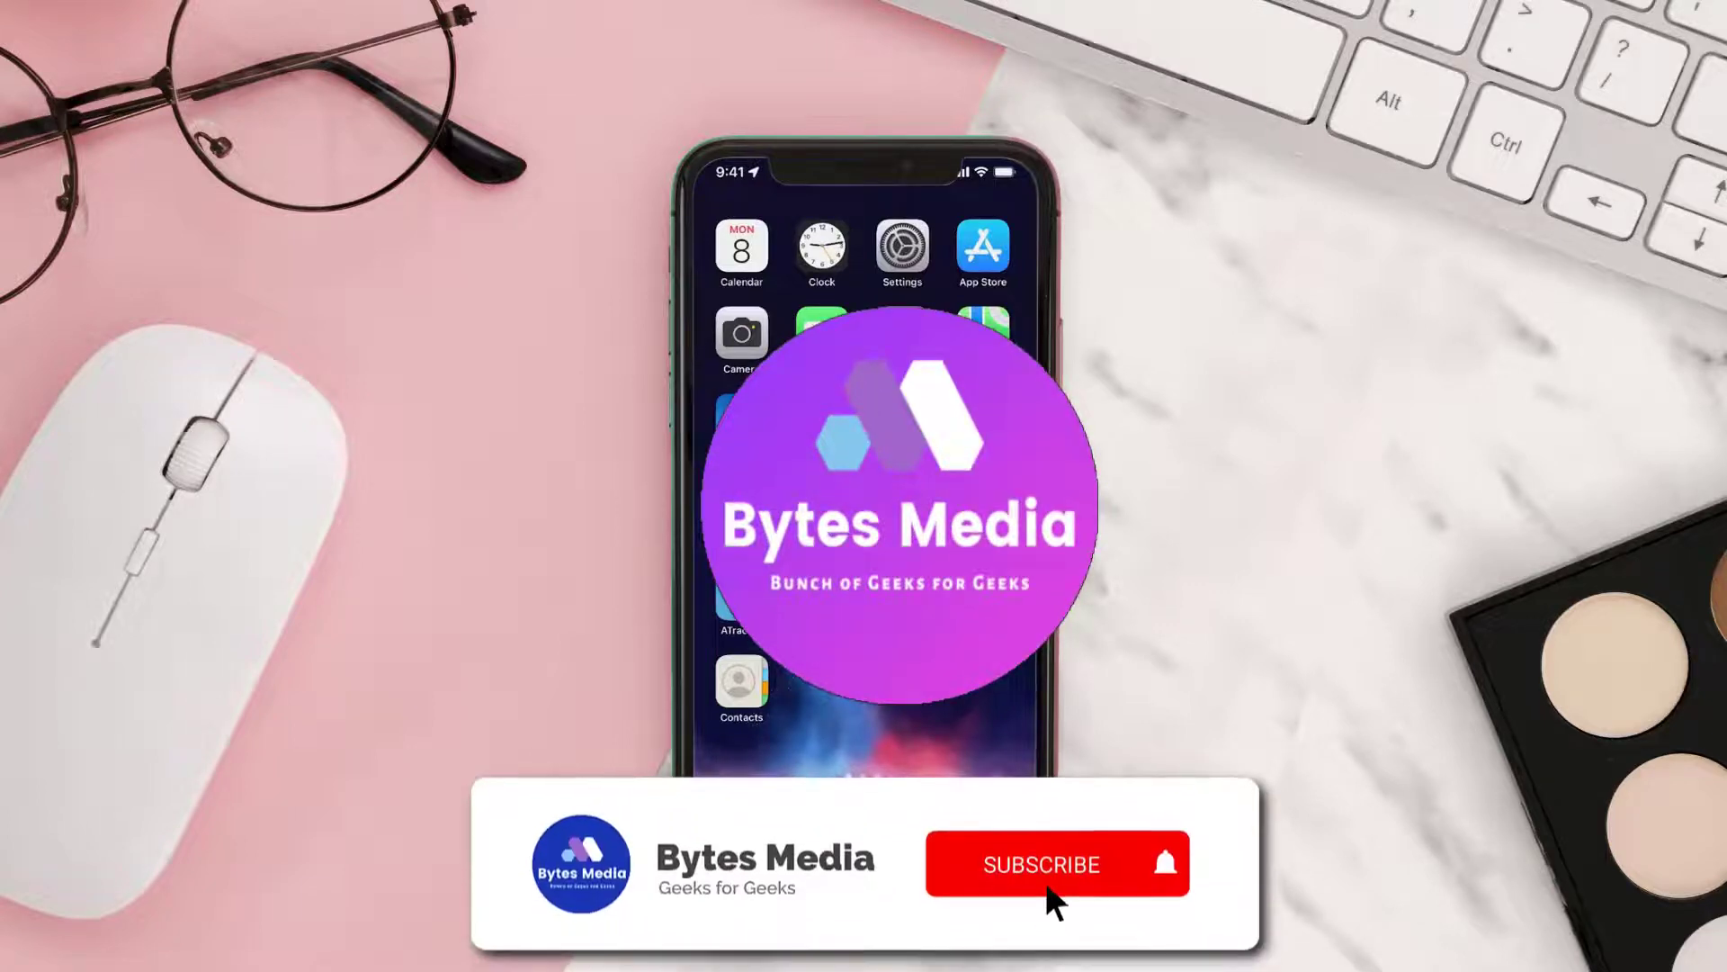
Search the App Store for doordash and start the DoorDash update from the results
{"action": "left_click", "coordinate": [1042, 863]}
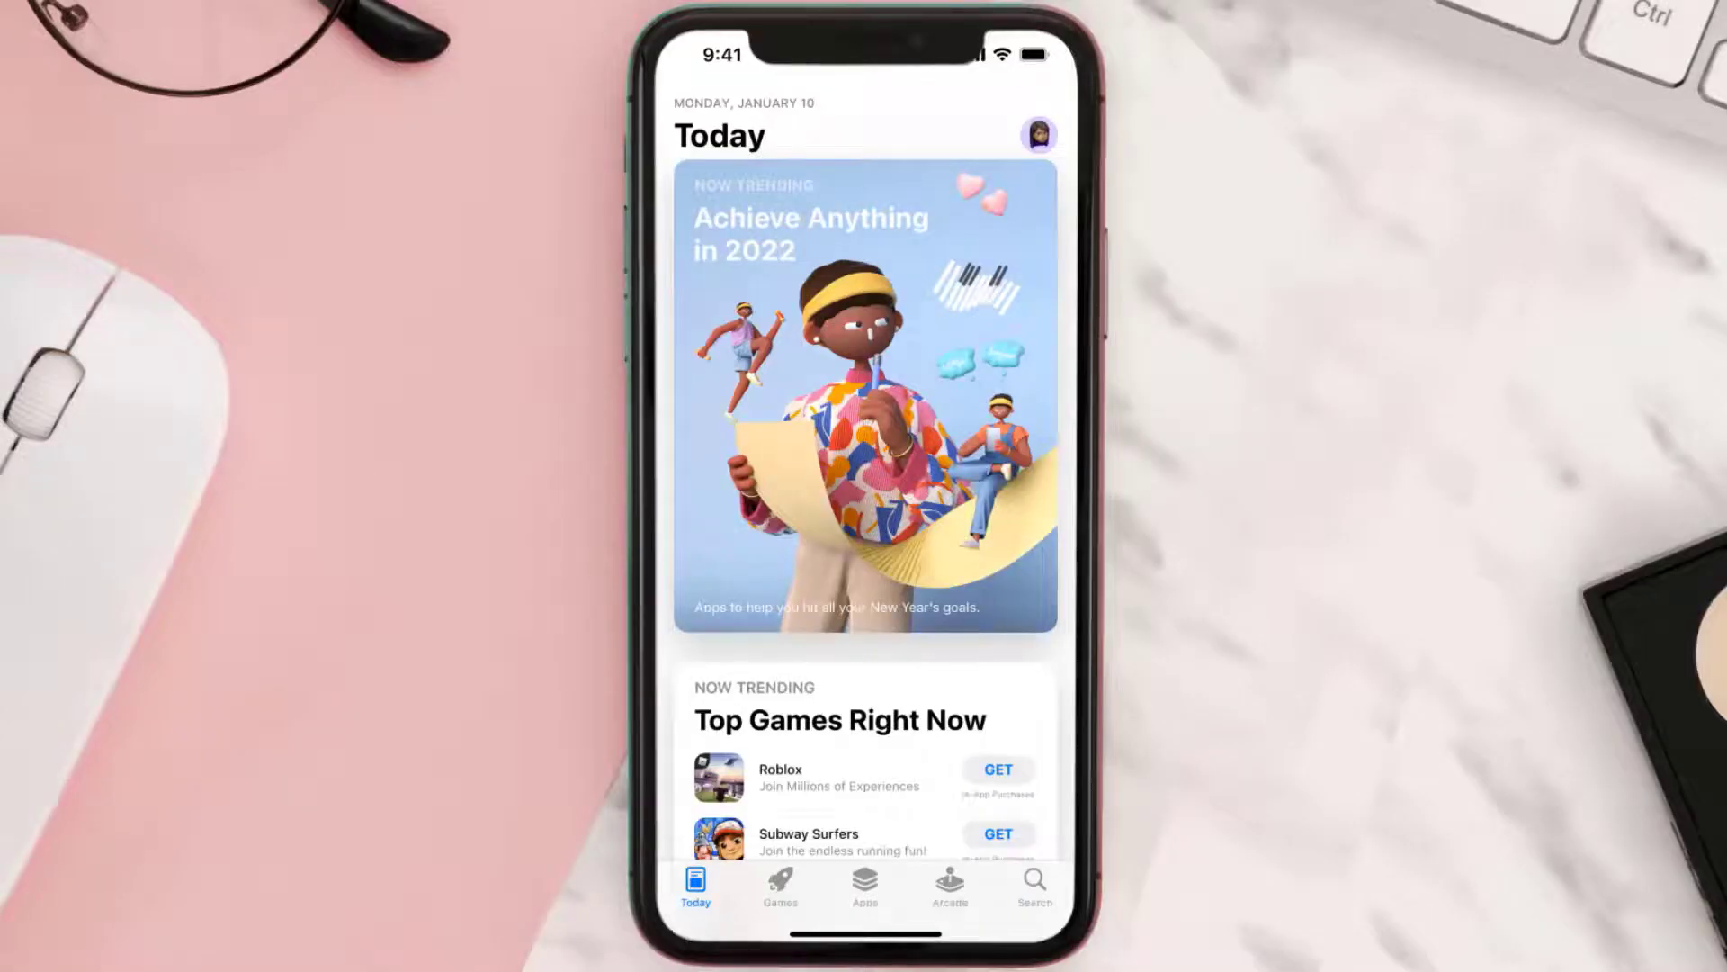
{"action": "scroll", "scroll_direction": "down", "scroll_amount": 3}
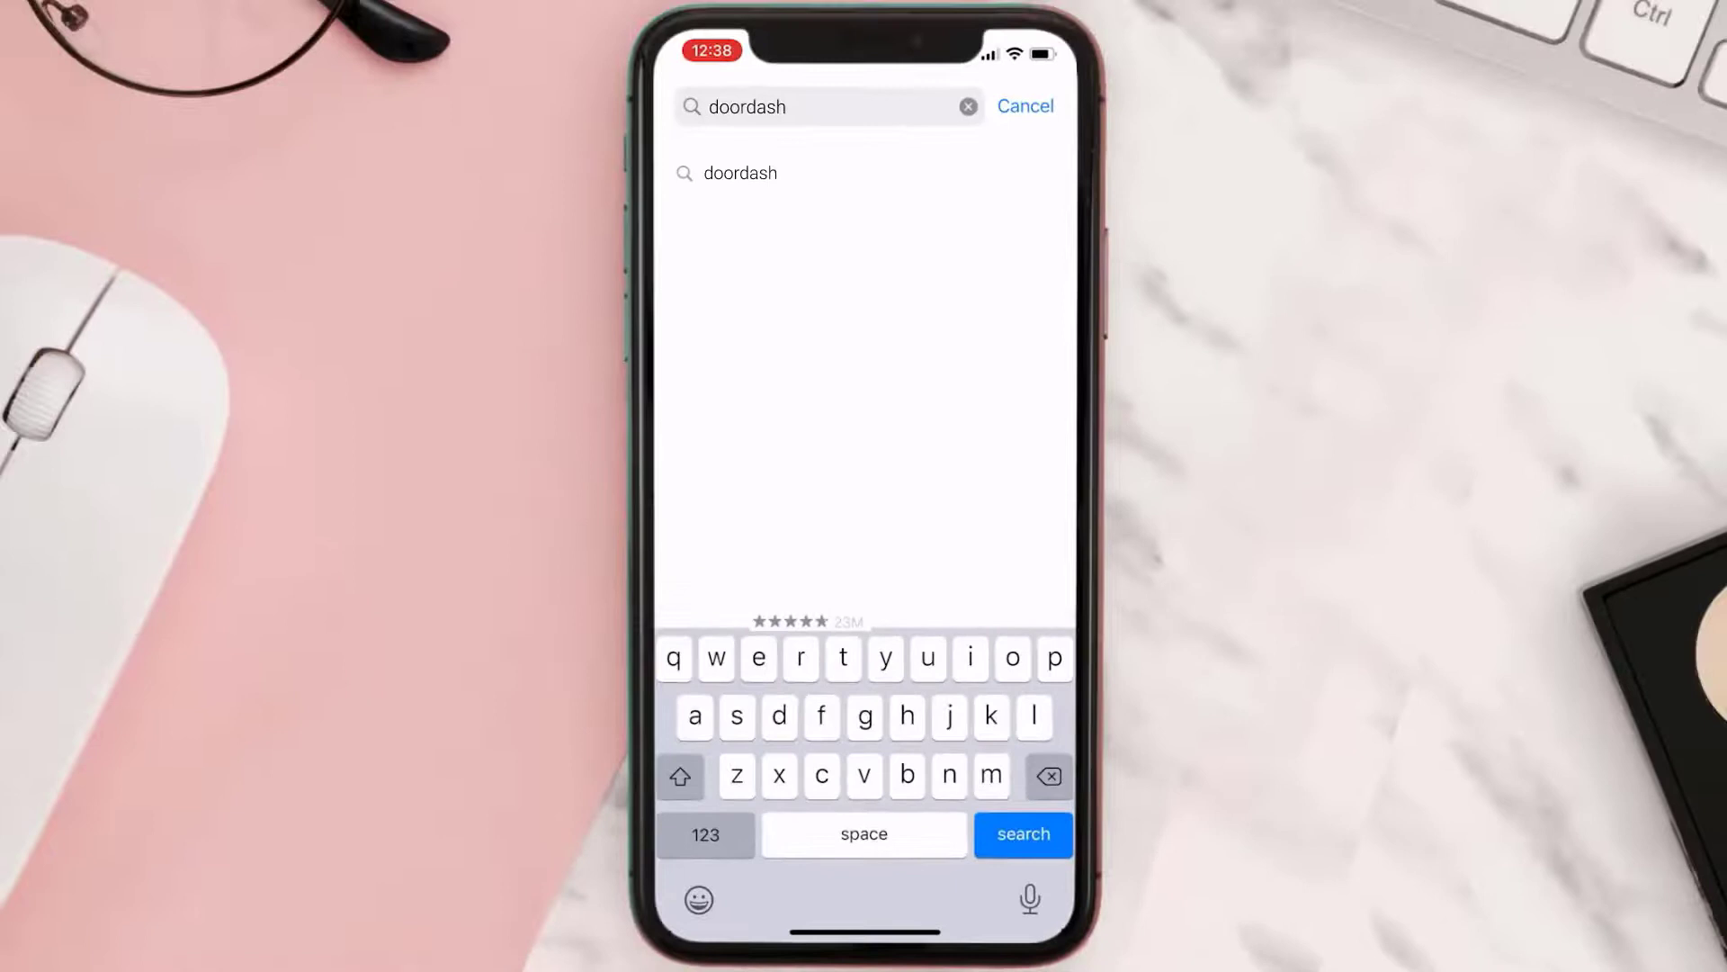
{"action": "left_click", "coordinate": [1022, 833]}
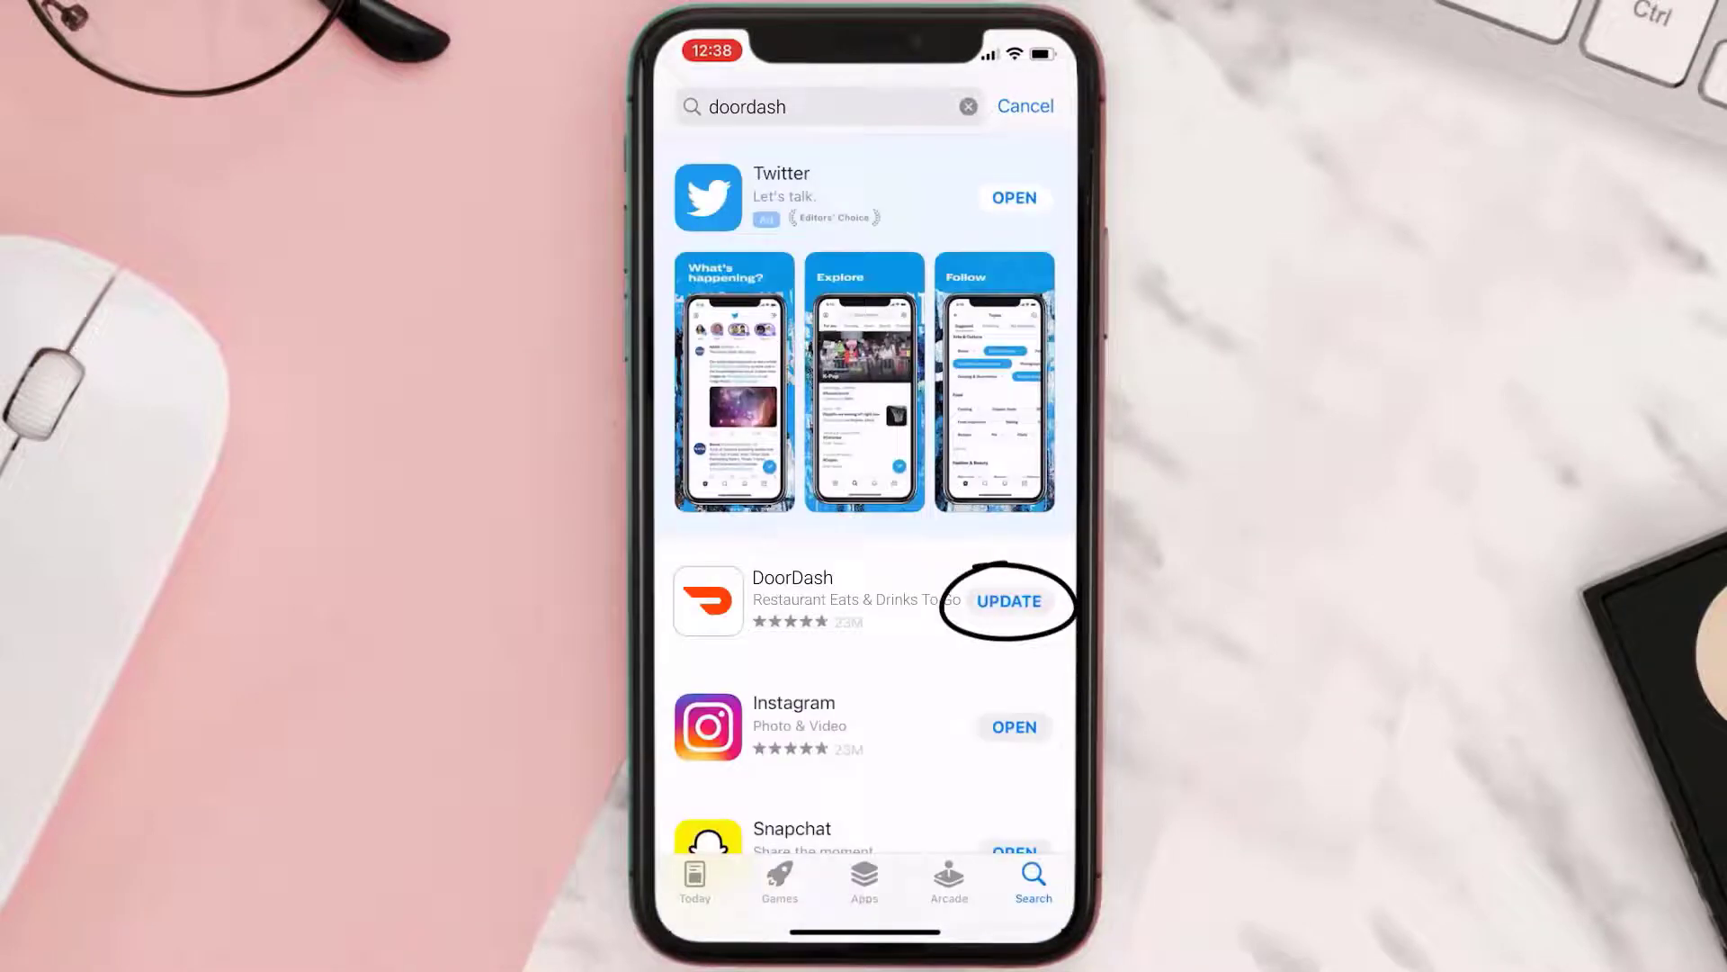
{"action": "left_click", "coordinate": [1008, 601]}
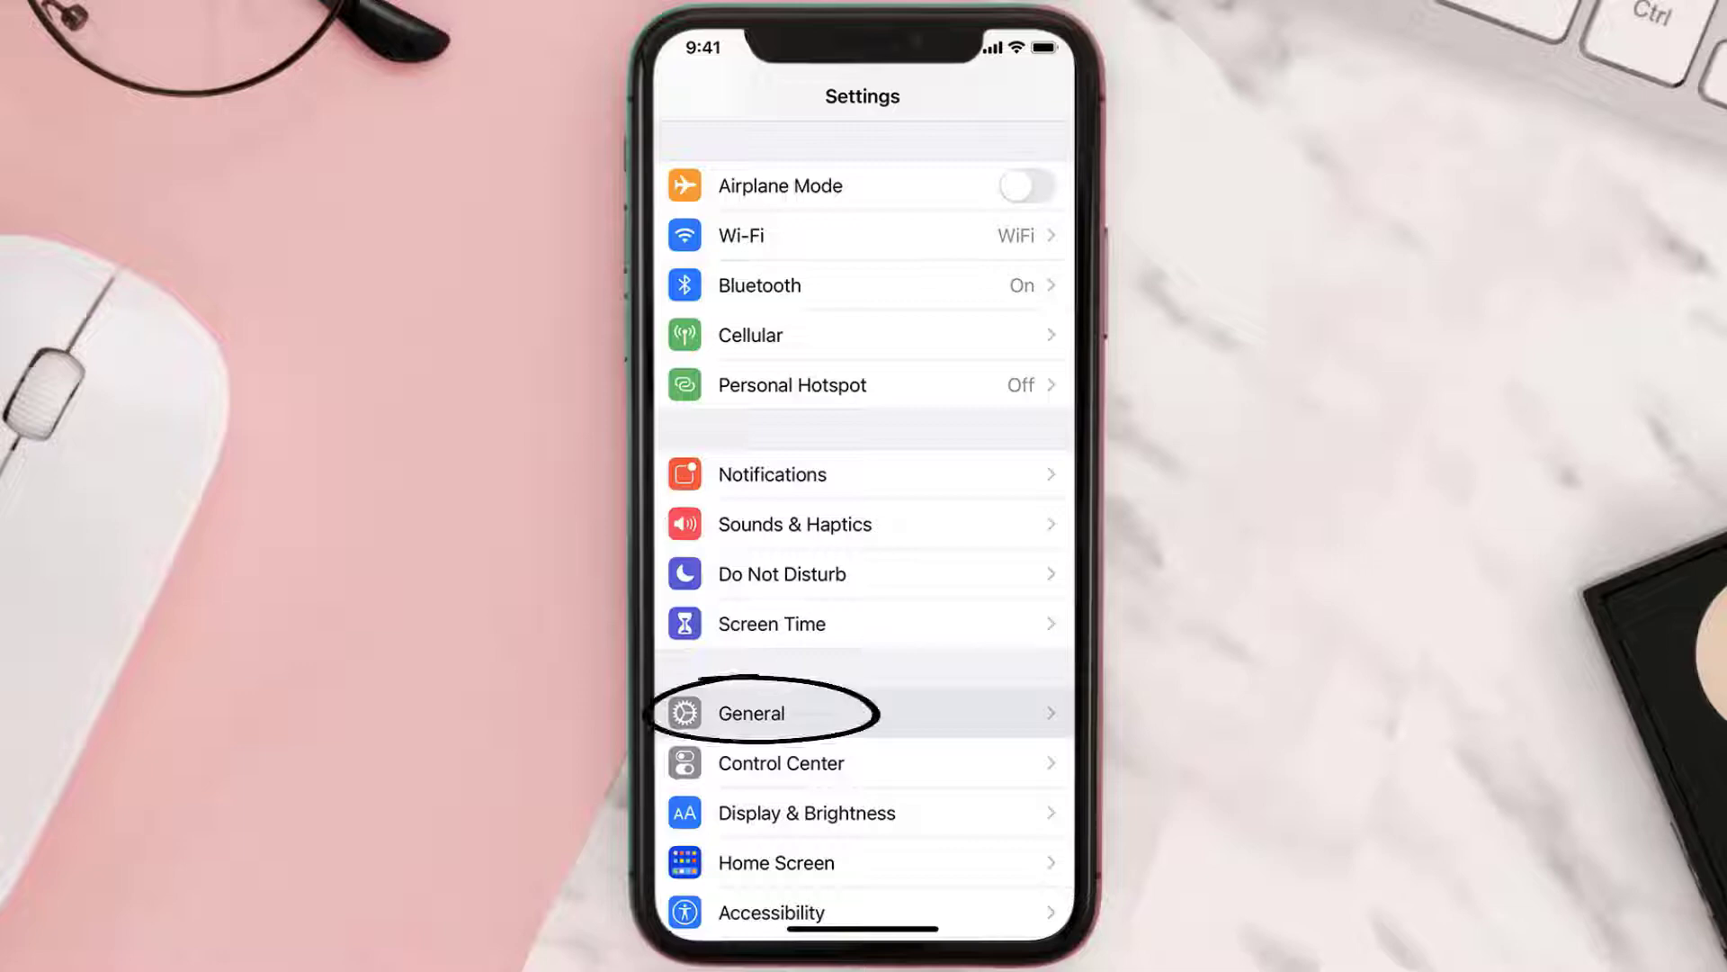
Reach DoorDash's storage page through General > iPhone Storage
{"action": "left_click", "coordinate": [750, 712]}
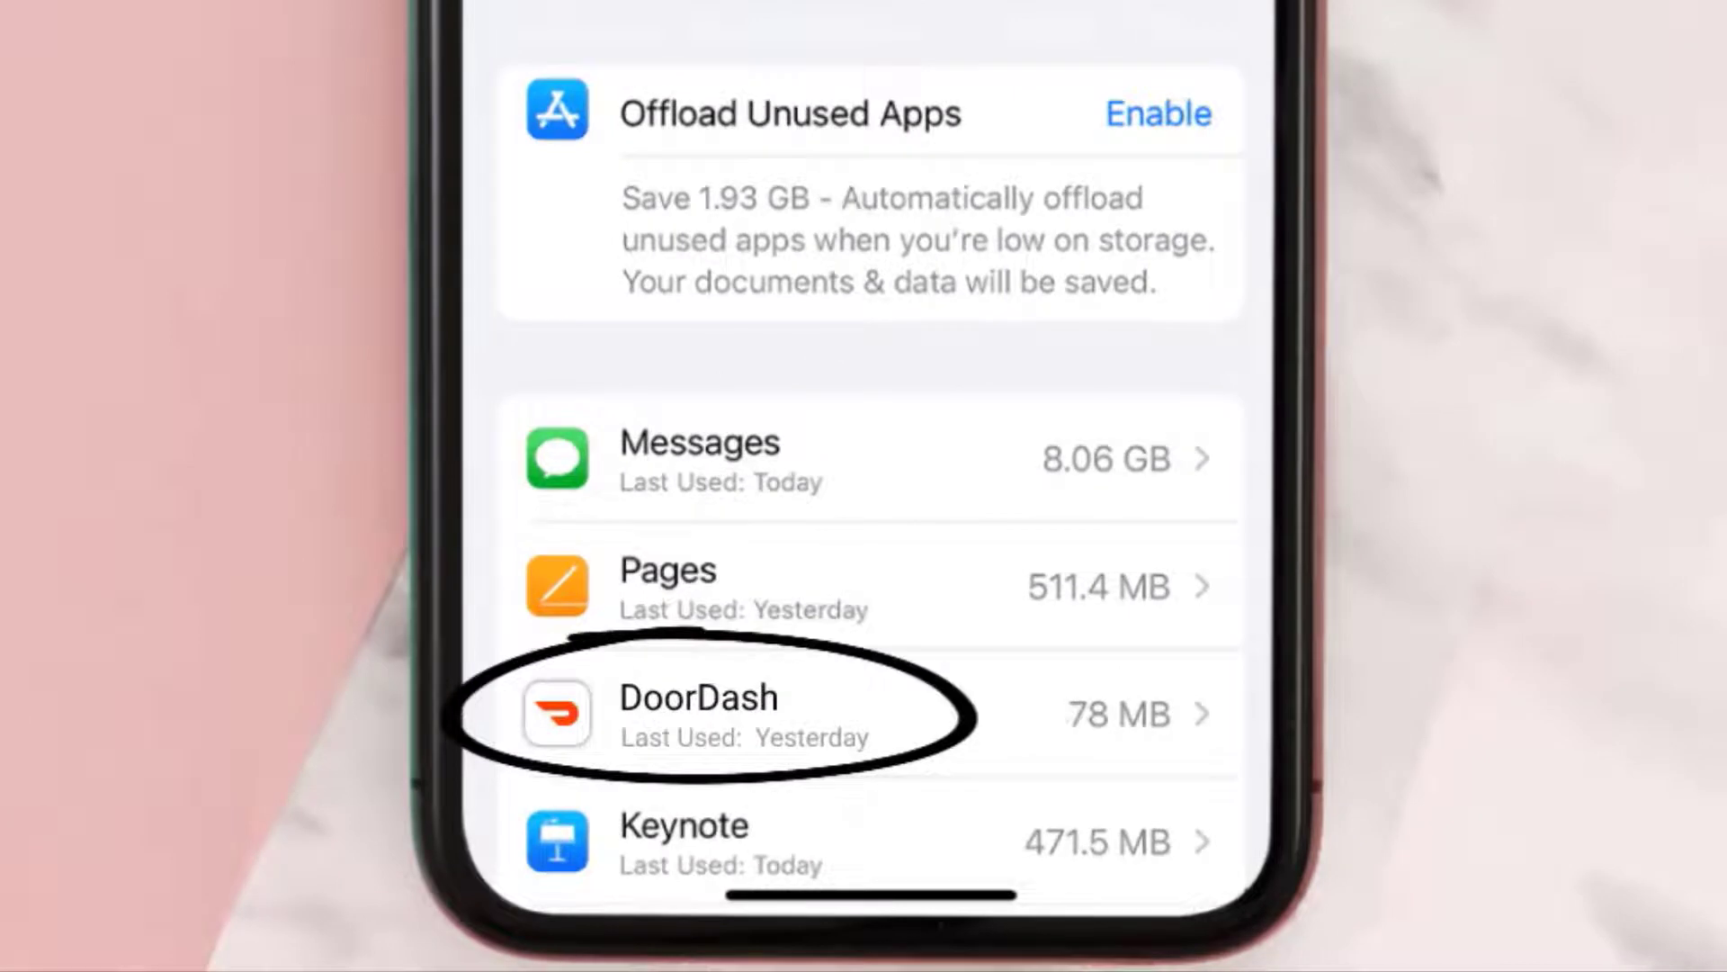
{"action": "left_click", "coordinate": [698, 714]}
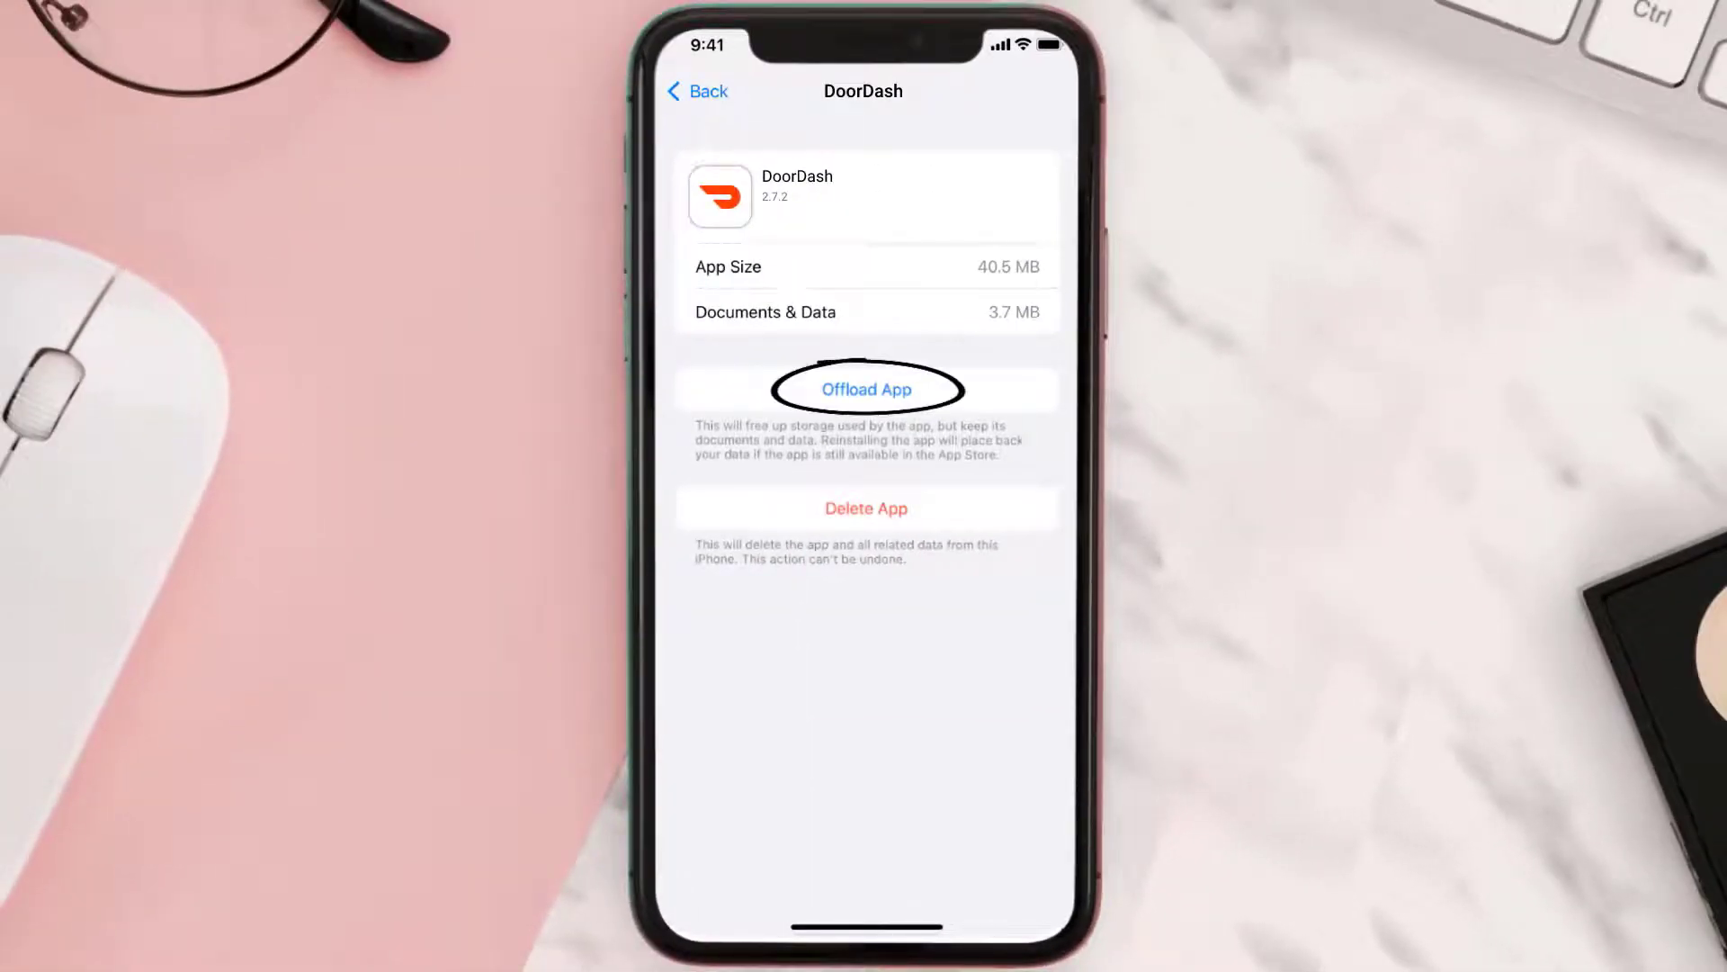
Offload DoorDash keeping its documents and data, then reinstall it
{"action": "left_click", "coordinate": [865, 389]}
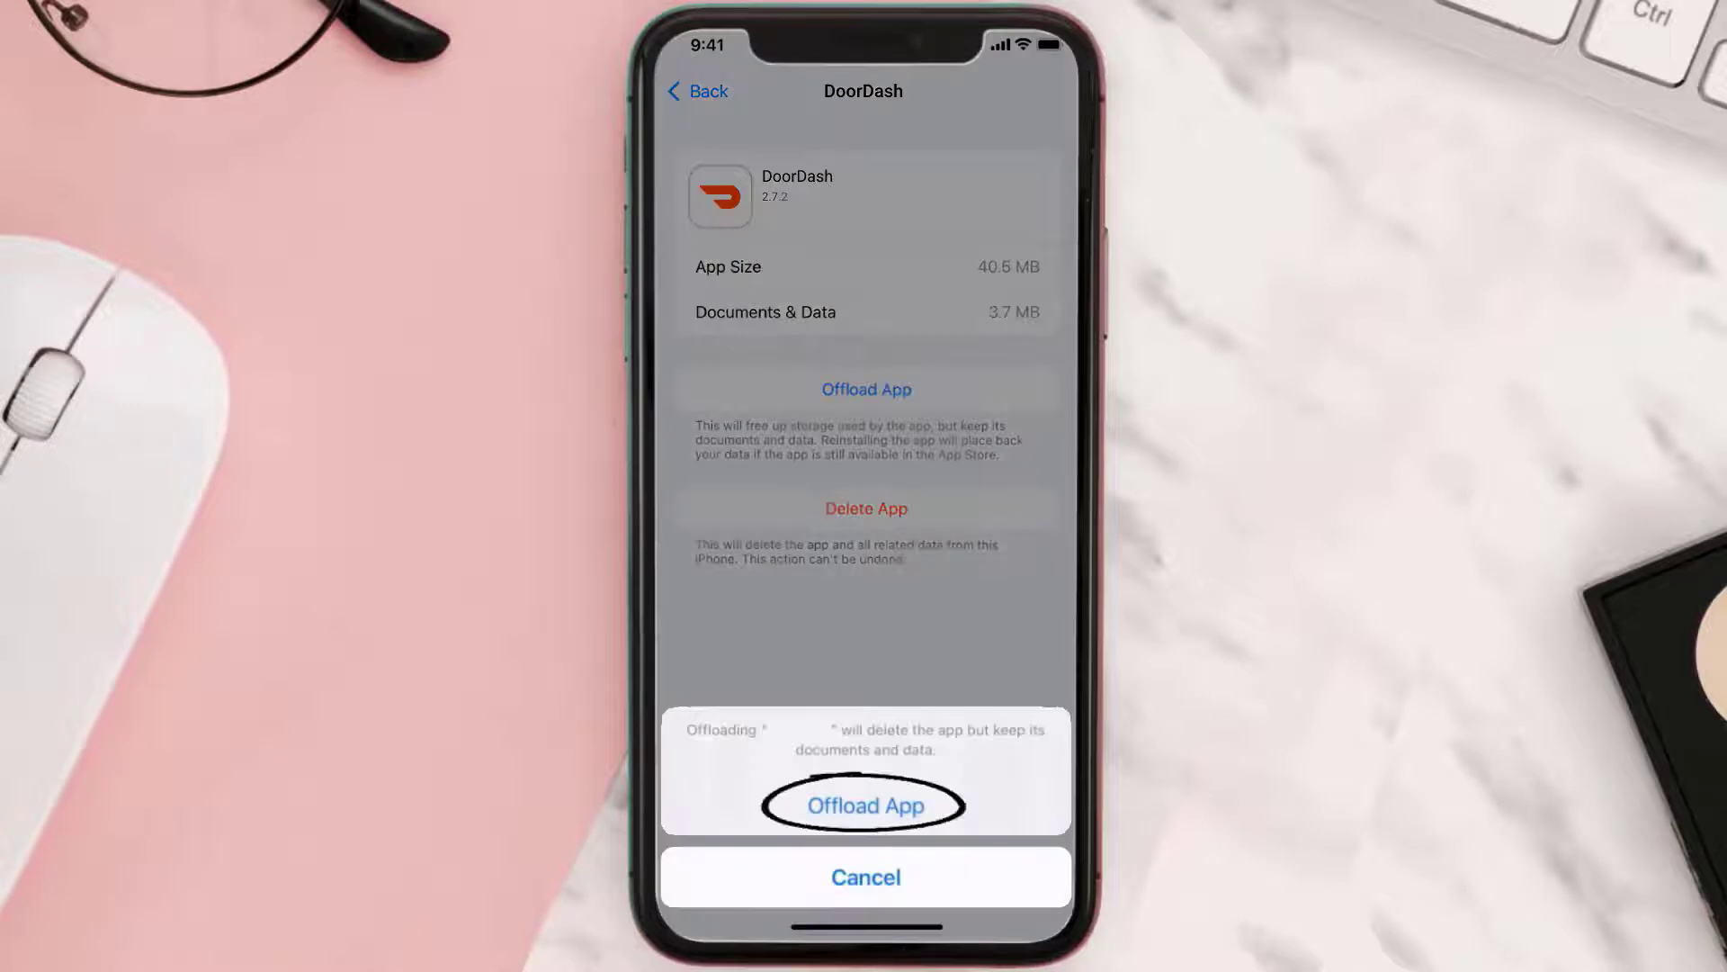
{"action": "left_click", "coordinate": [865, 804]}
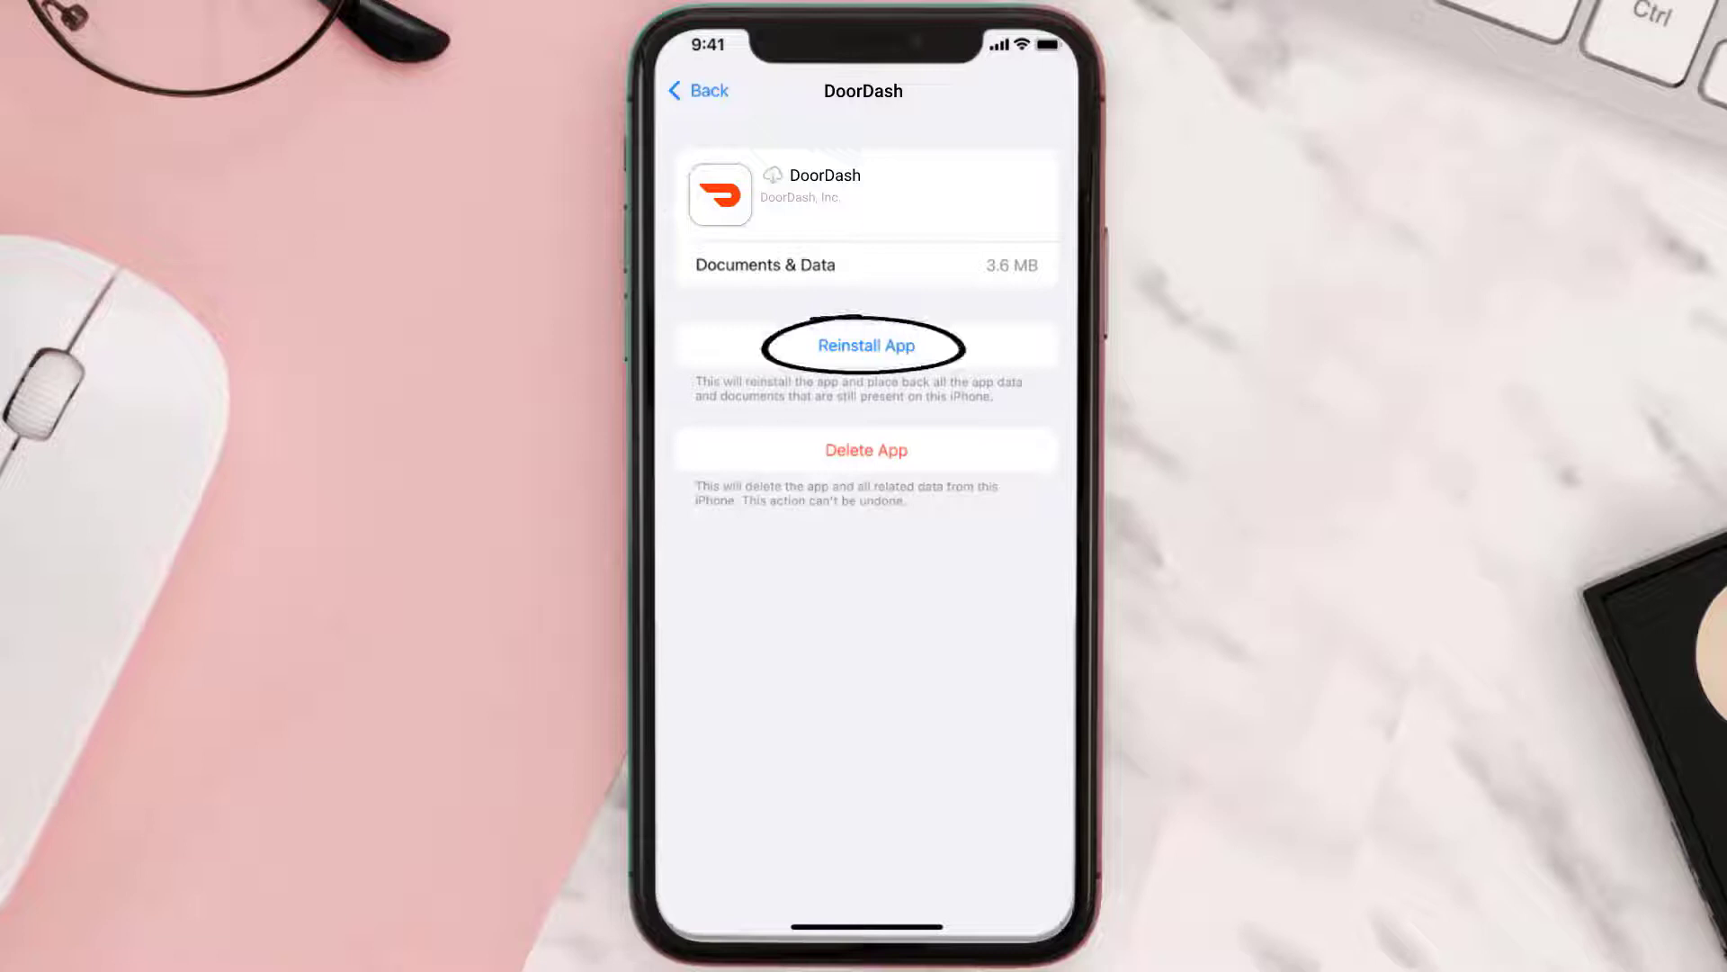
{"action": "left_click", "coordinate": [865, 346]}
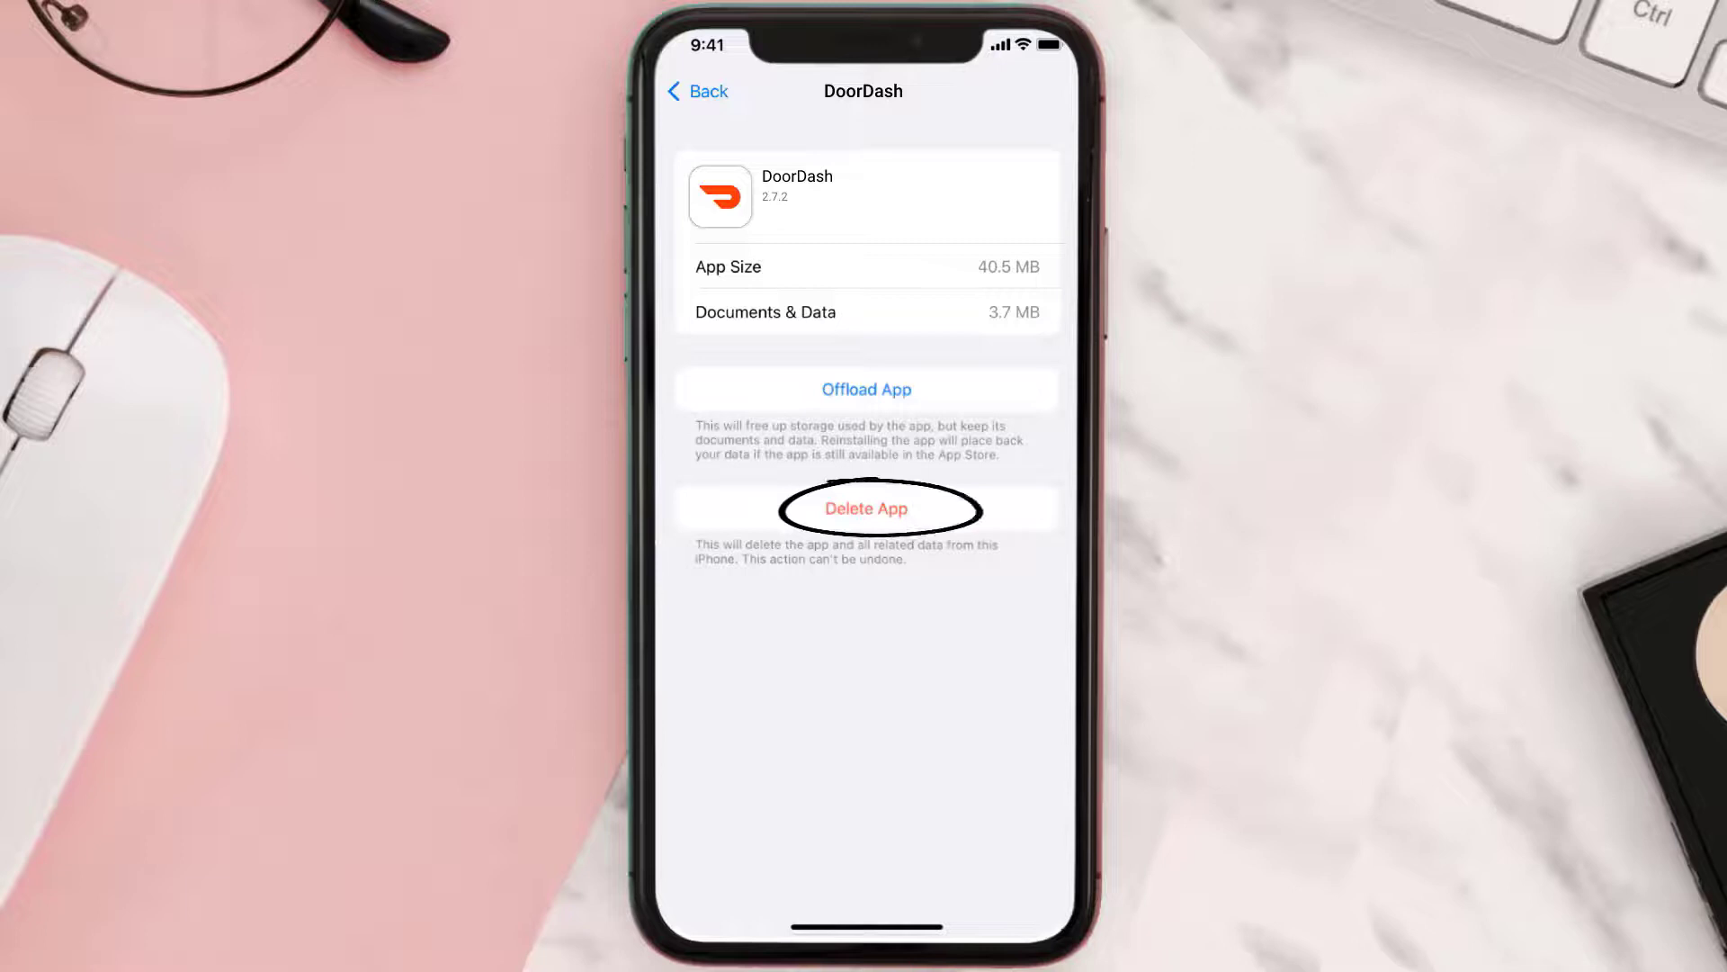
Delete DoorDash and all its data from the storage page
{"action": "left_click", "coordinate": [865, 508]}
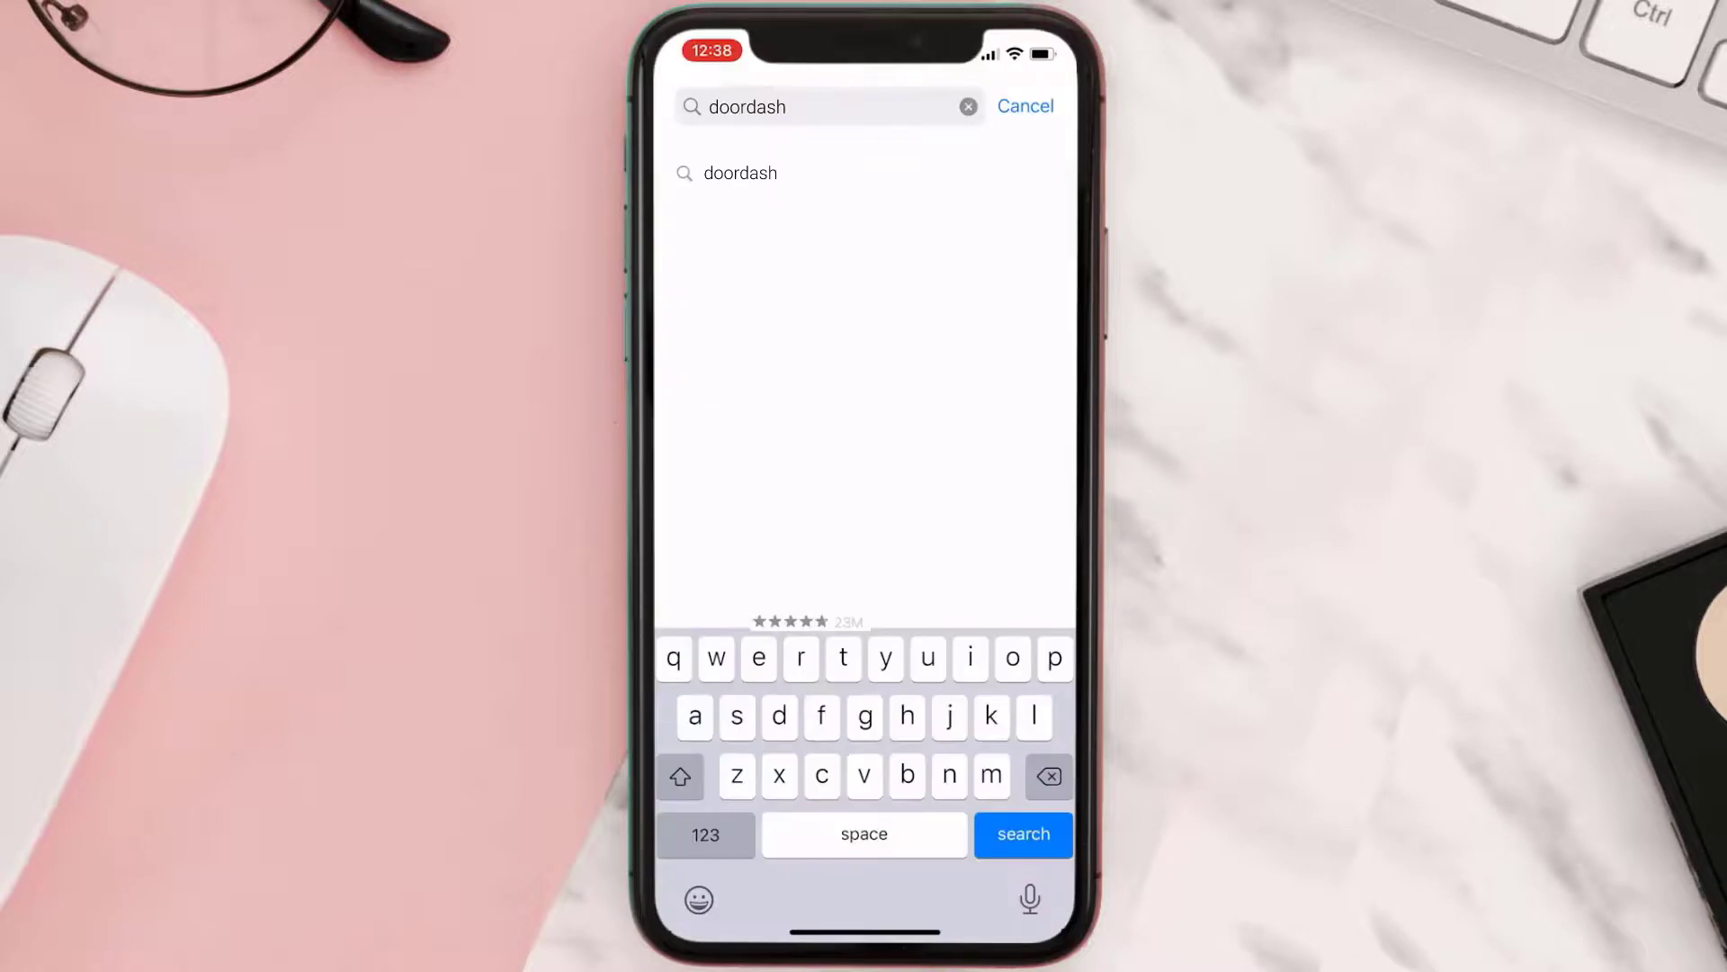
Search doordash again and download DoorDash with GET until it shows Open
{"action": "left_click", "coordinate": [1020, 833]}
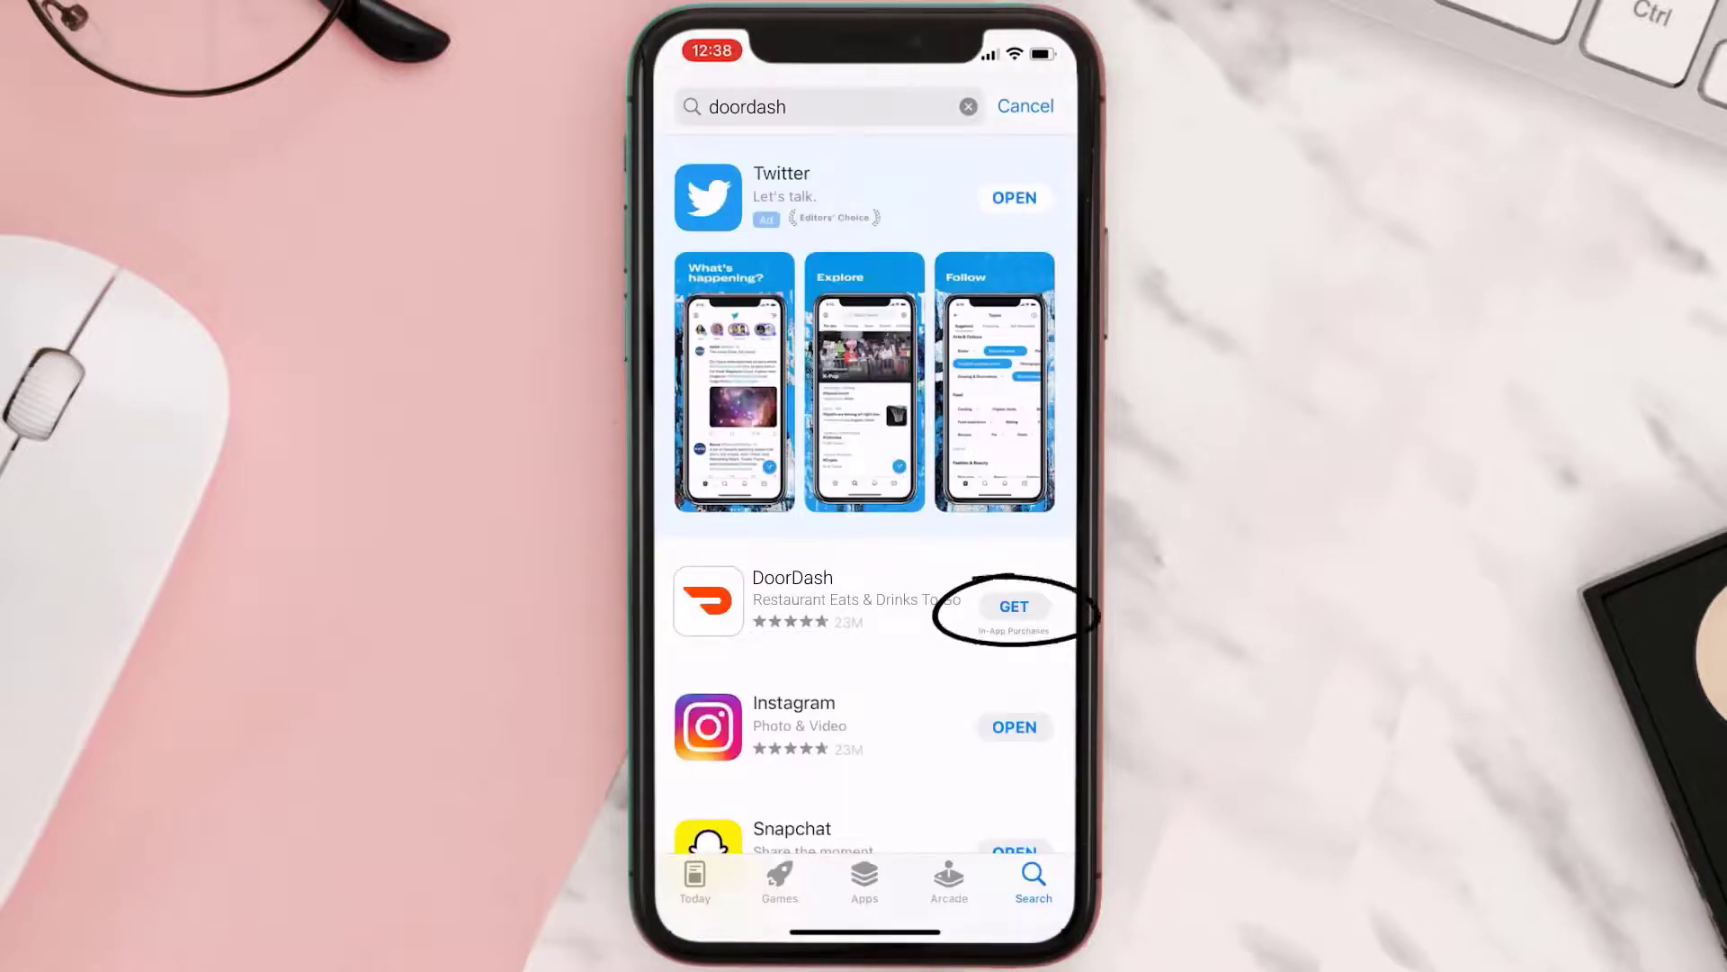
{"action": "left_click", "coordinate": [1012, 607]}
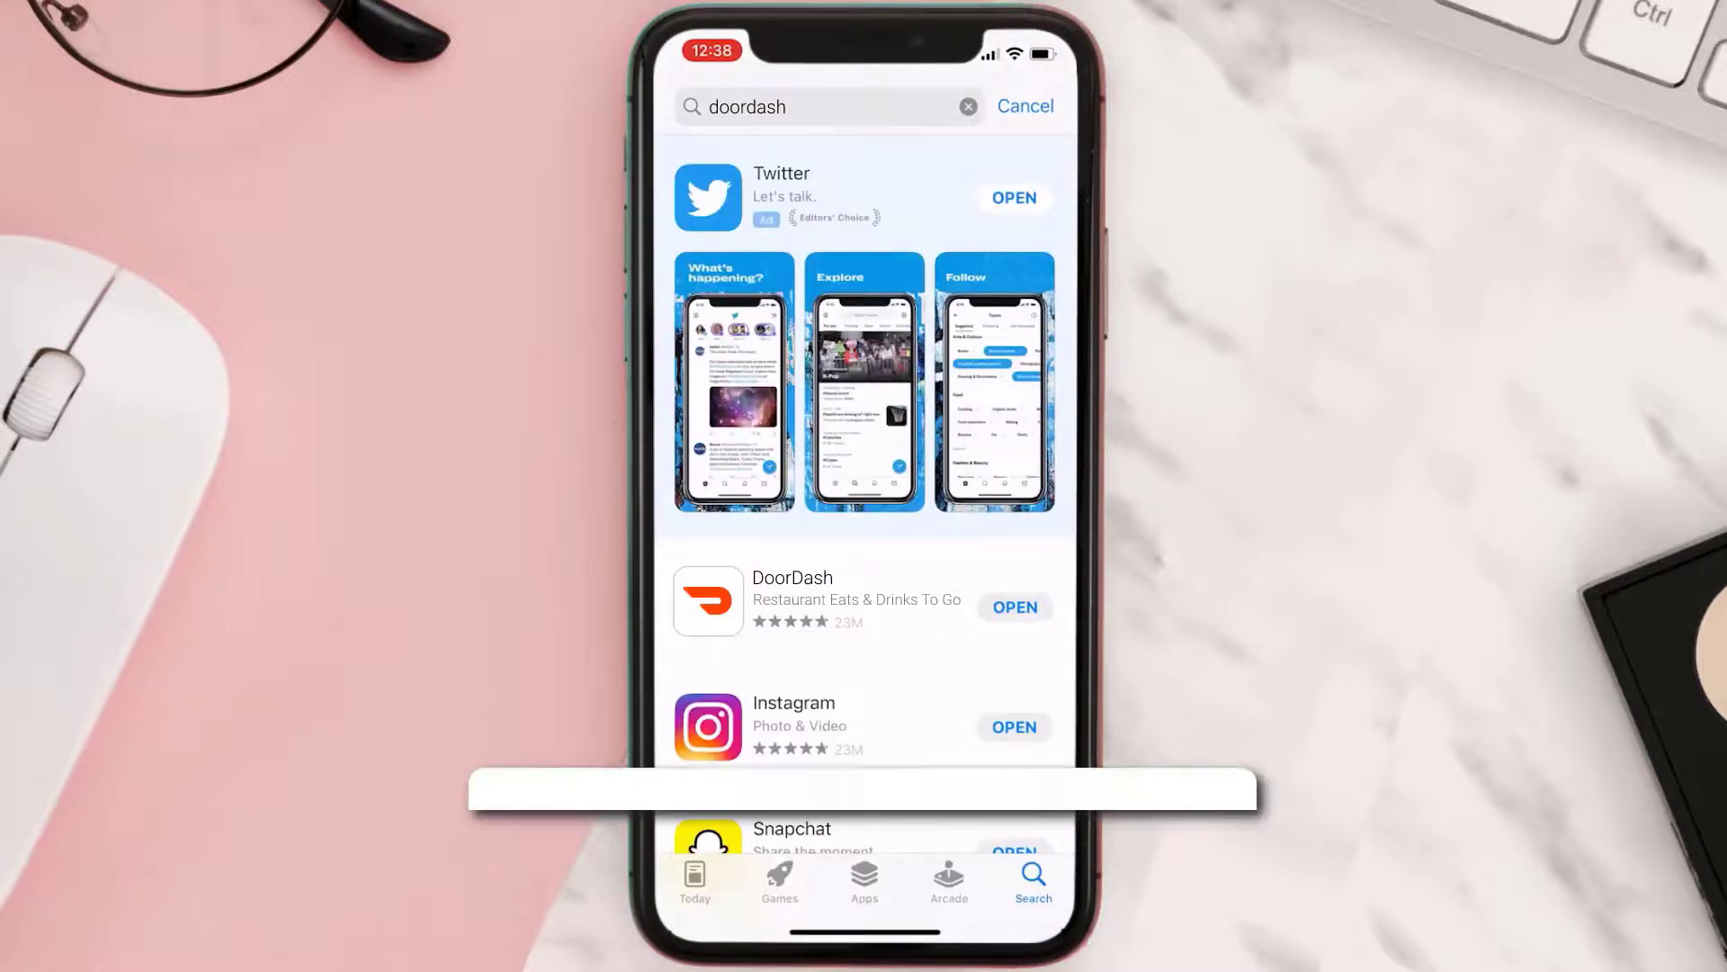